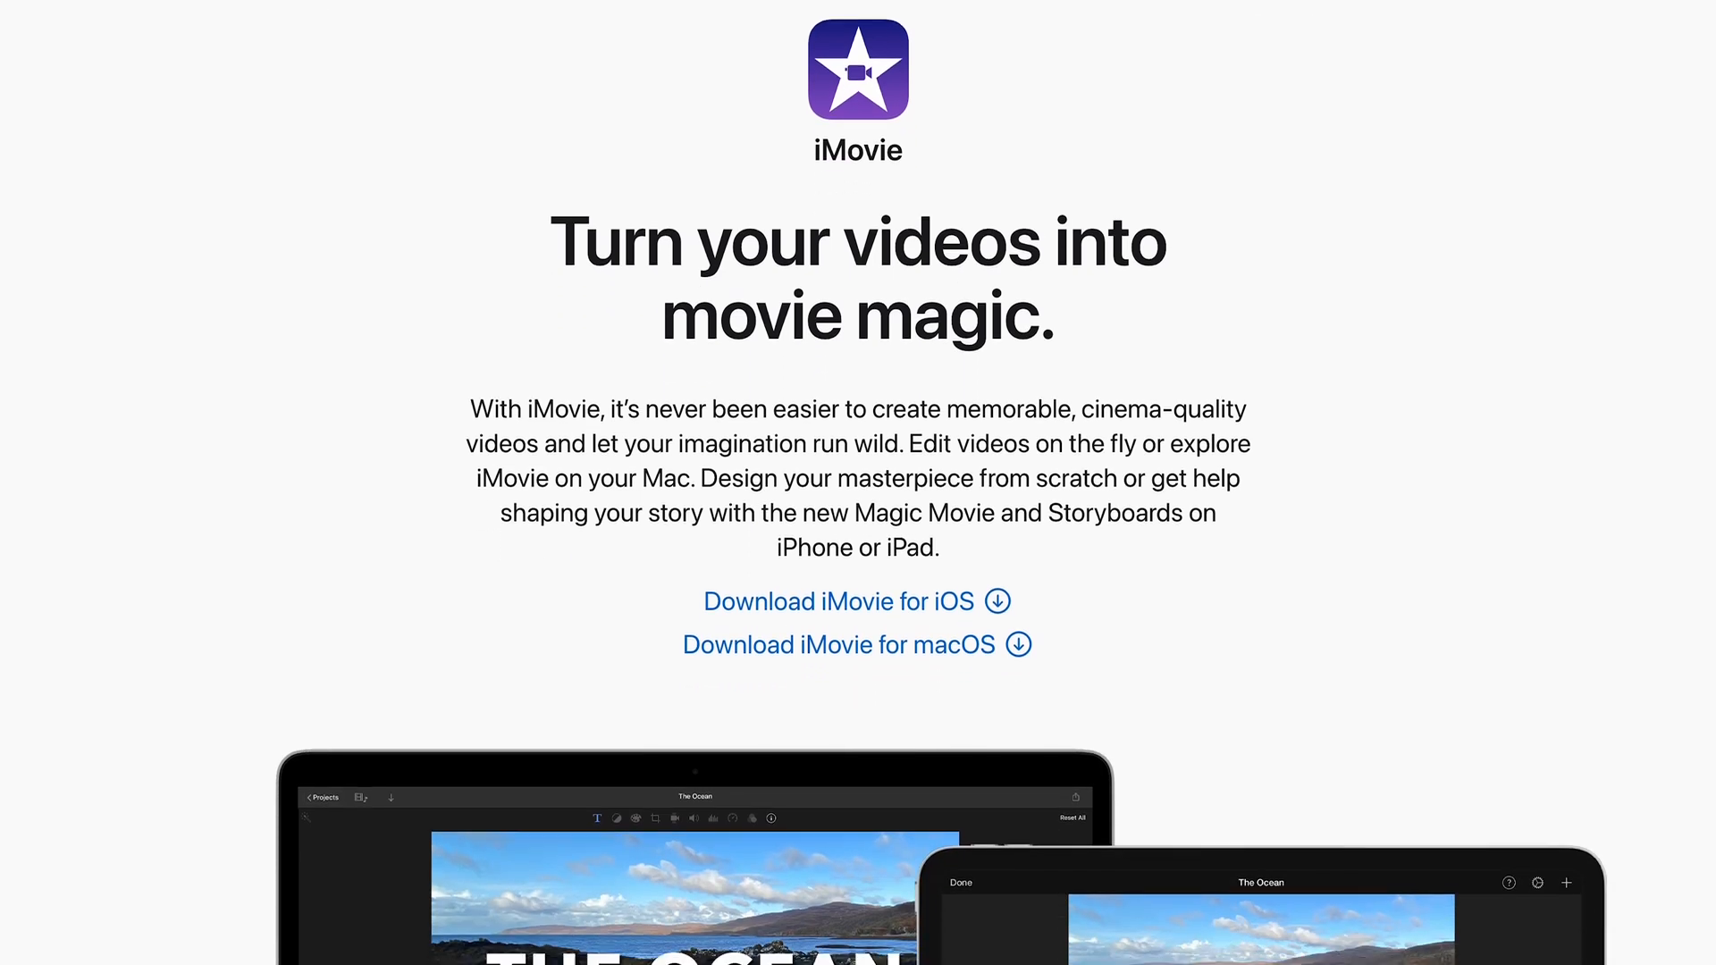
- Review the recording page and bring the recording into the Riverside editor
scroll("down", 3)
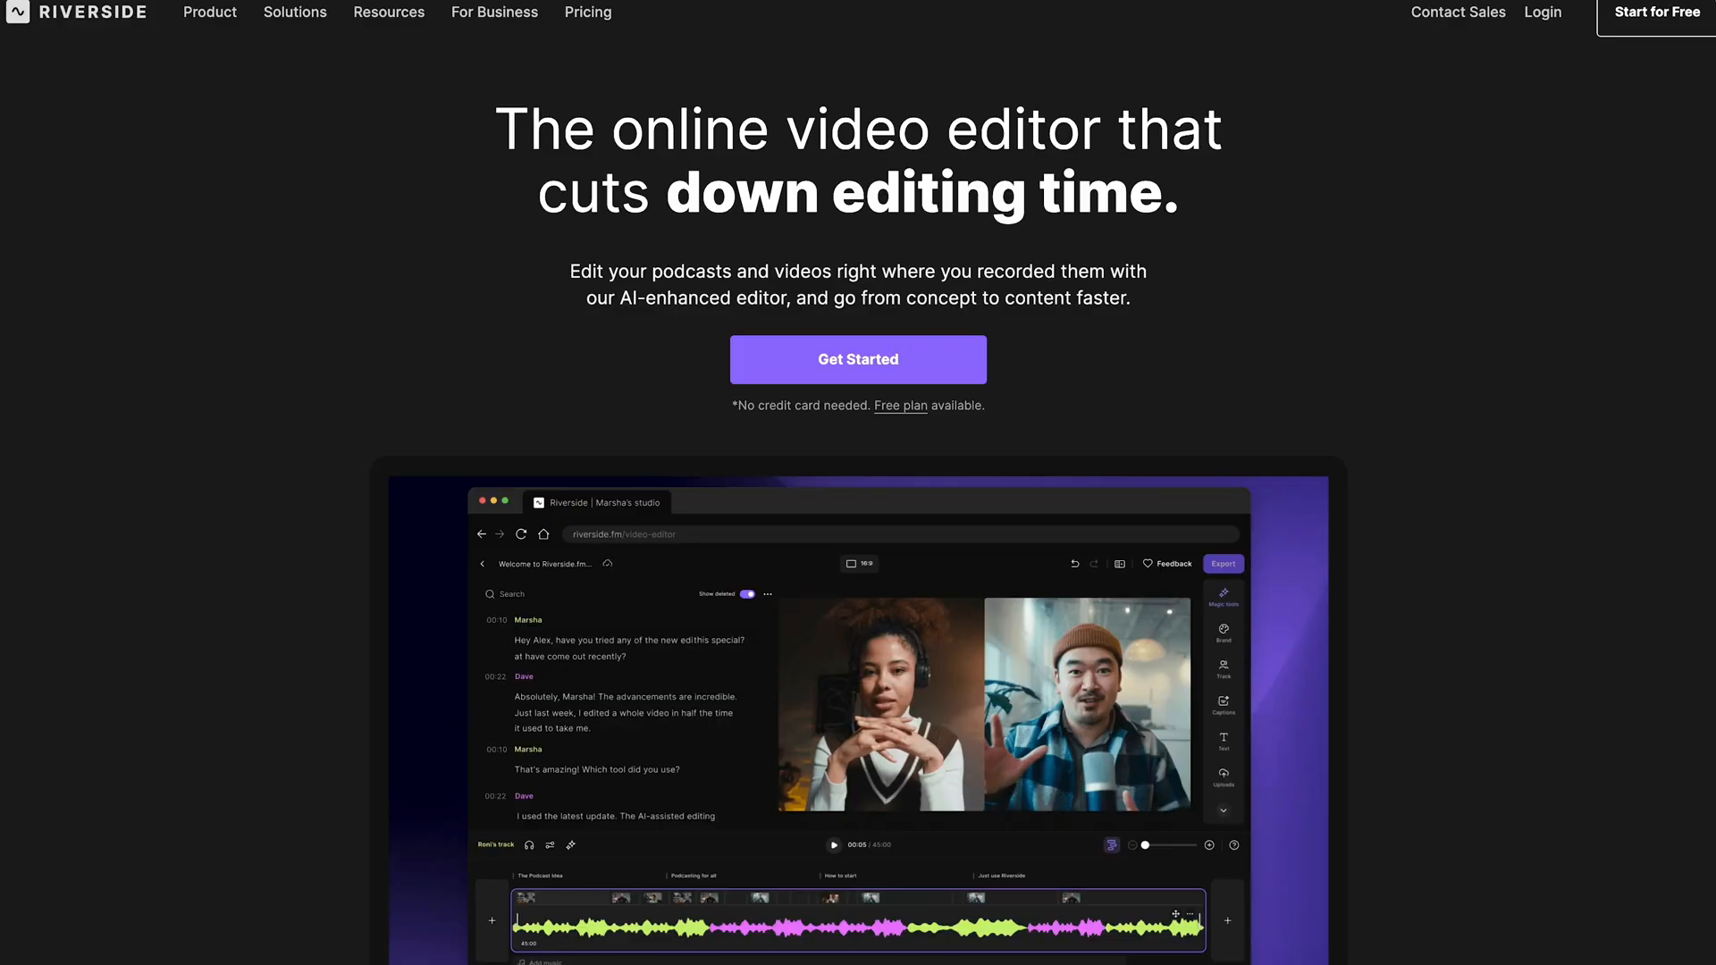
scroll("down", 3)
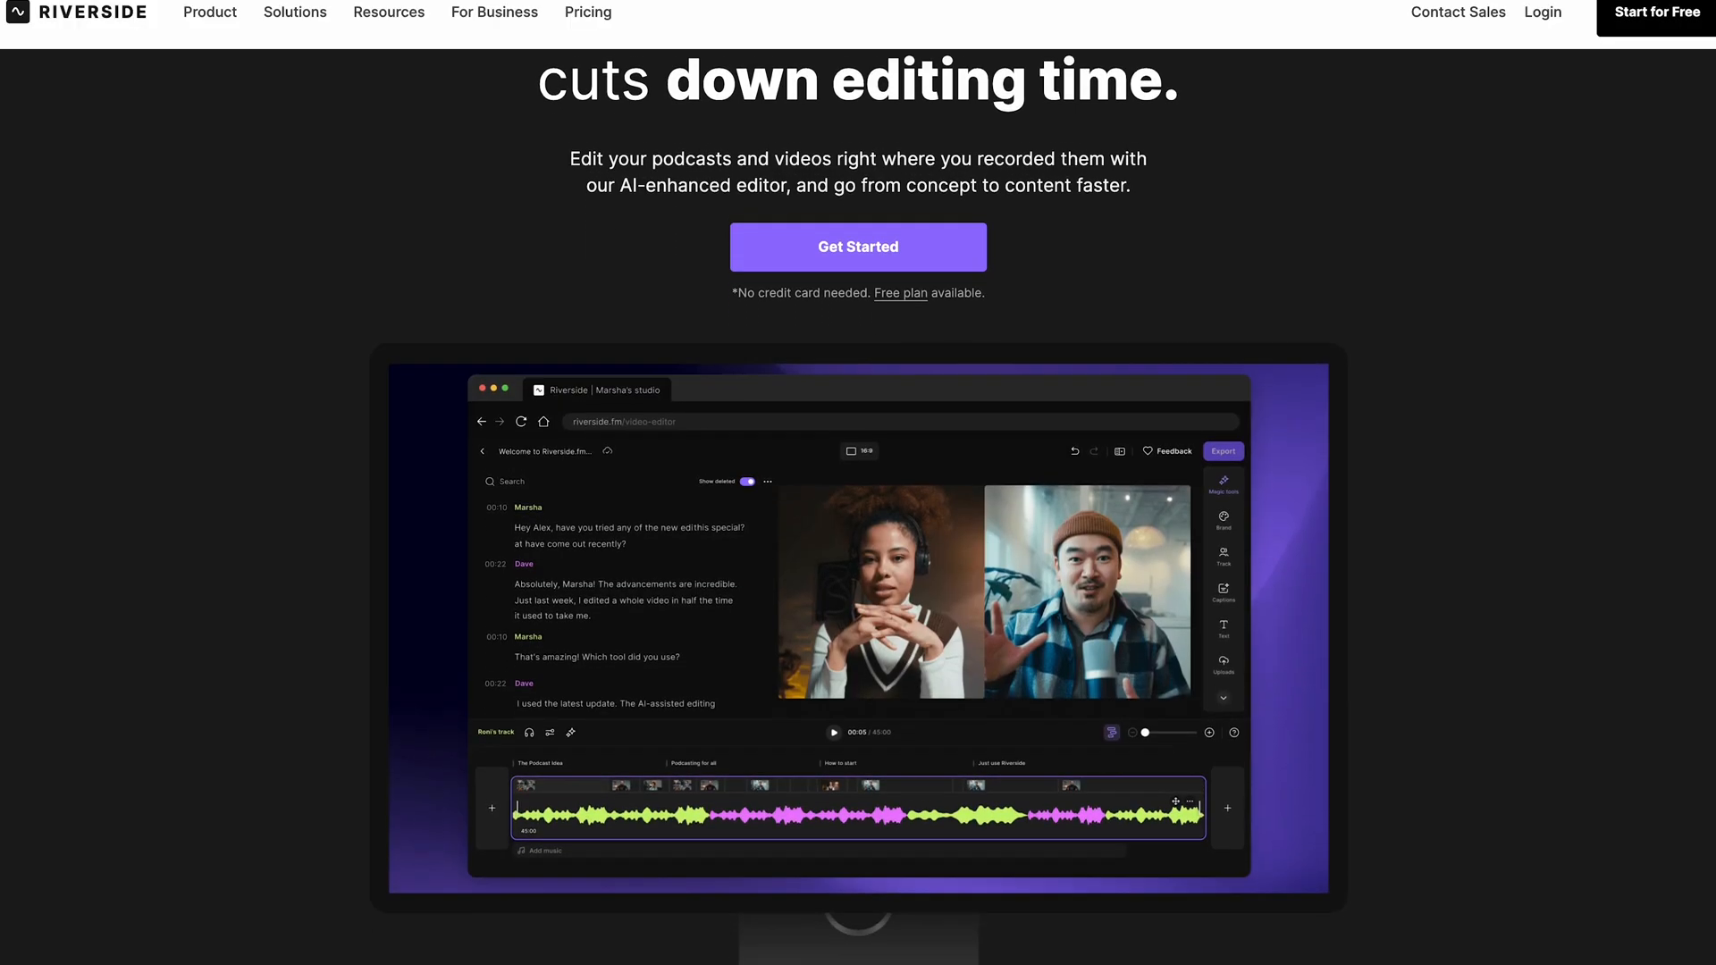
scroll("down", 3)
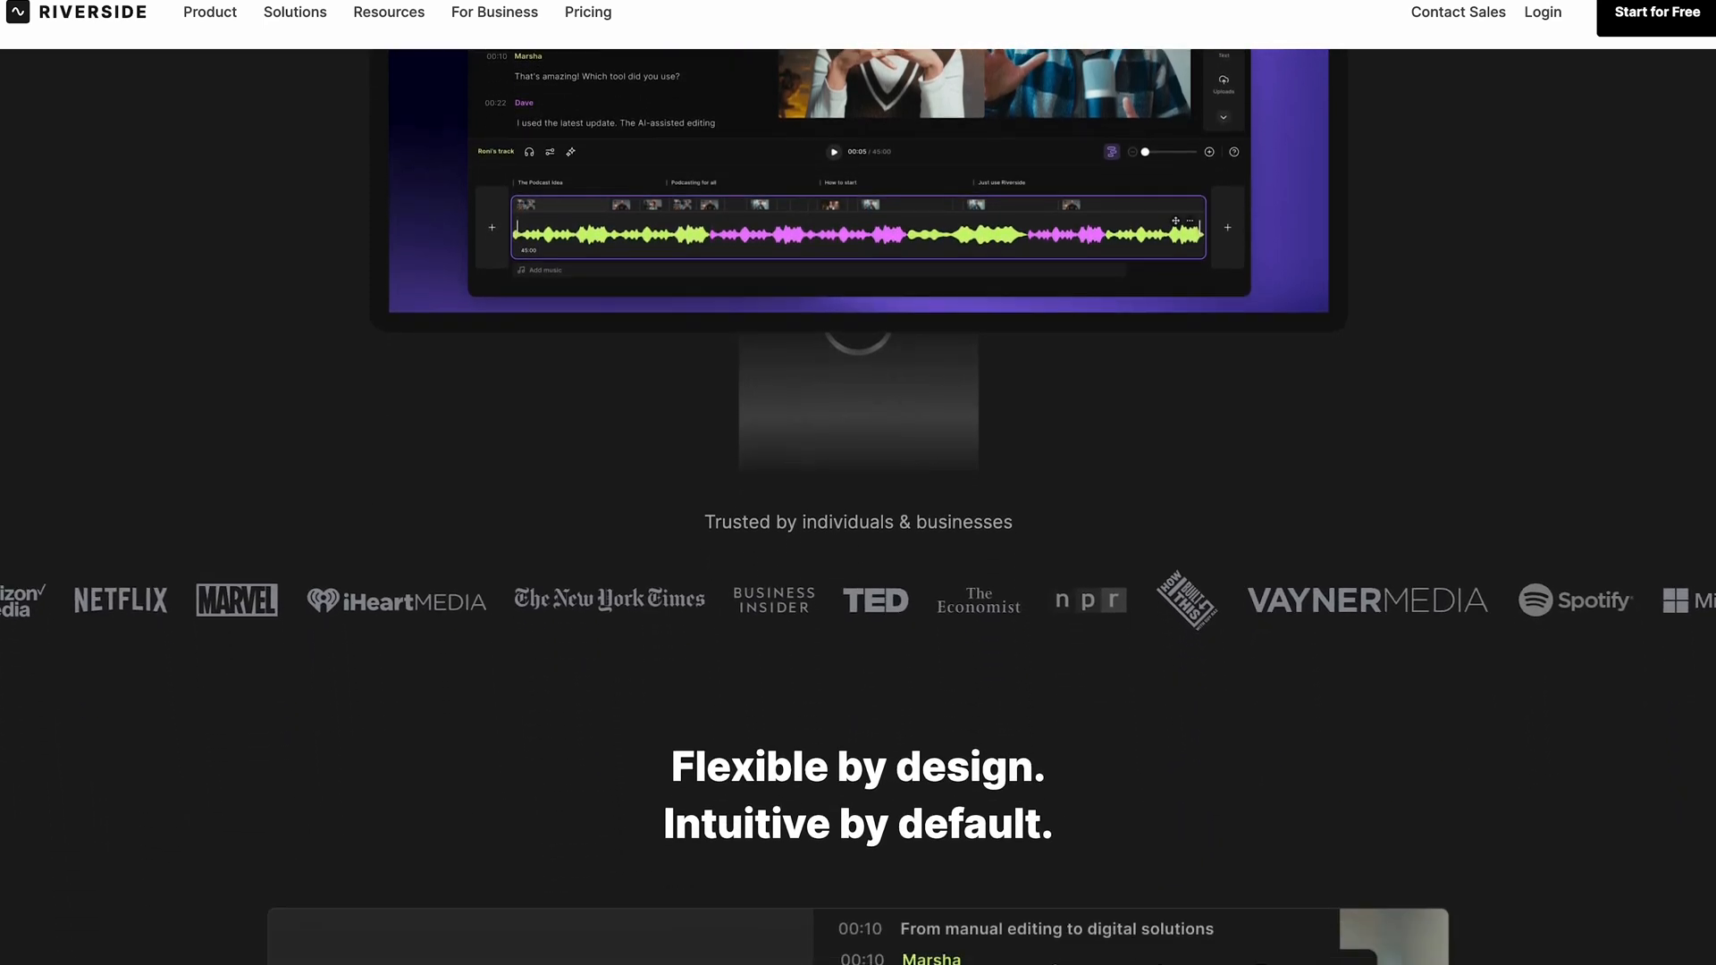
scroll("down", 3)
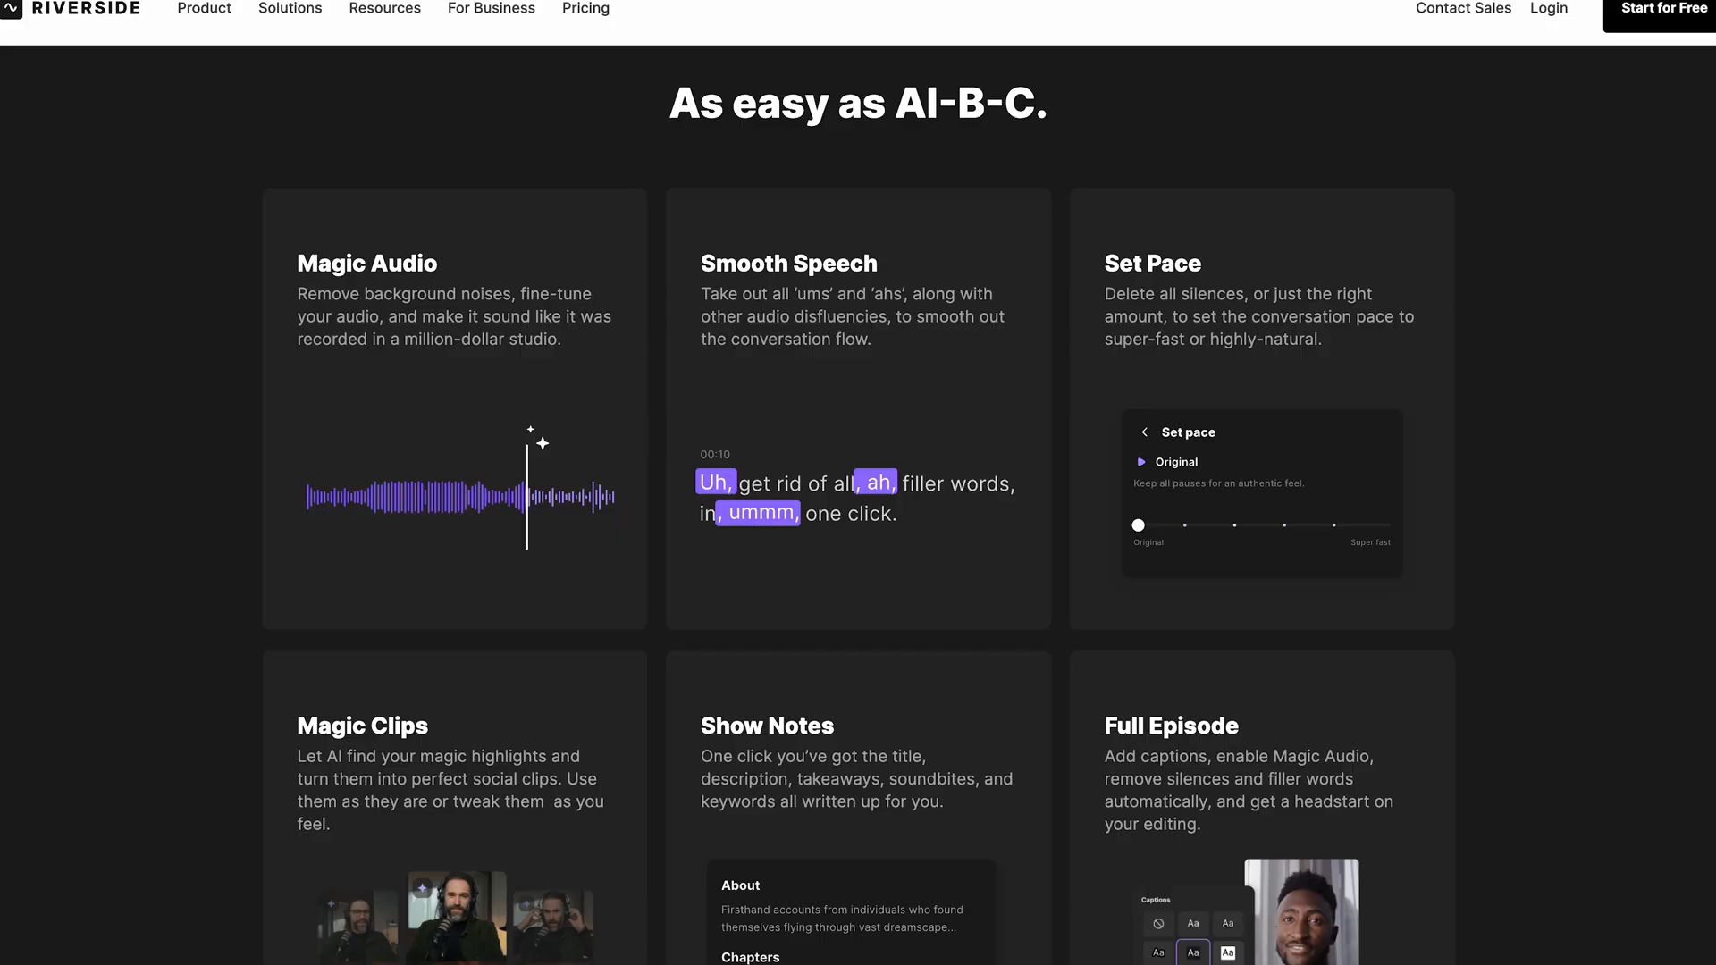
scroll("down", 3)
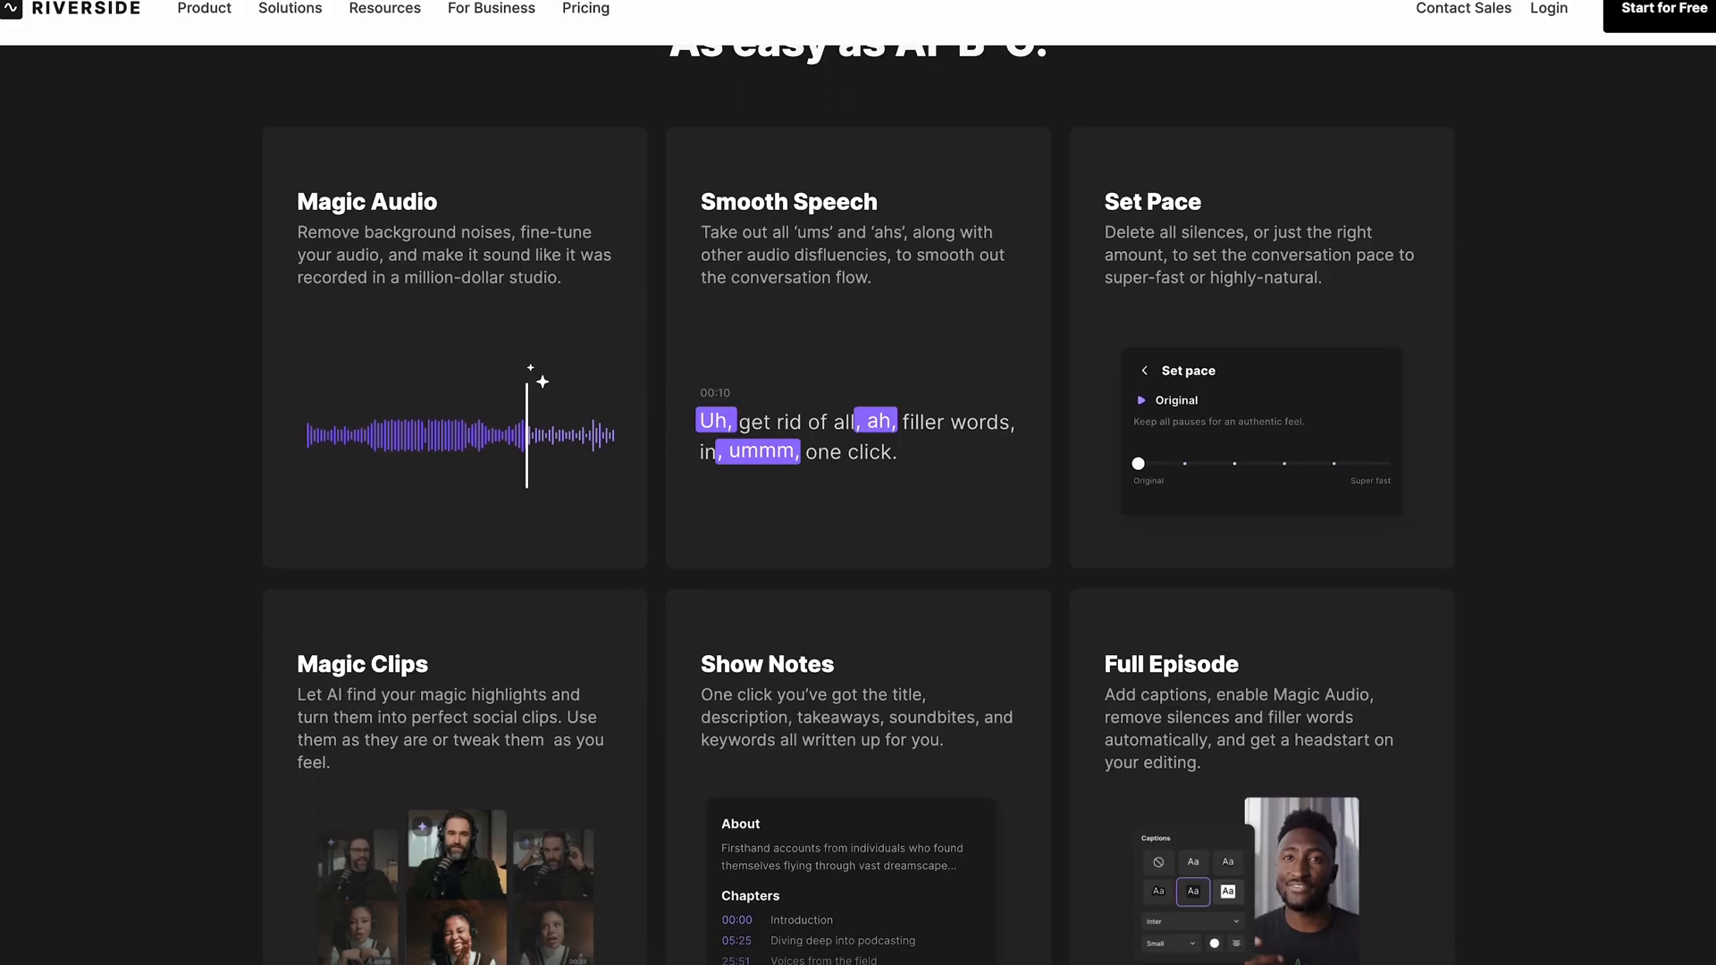
scroll("down", 3)
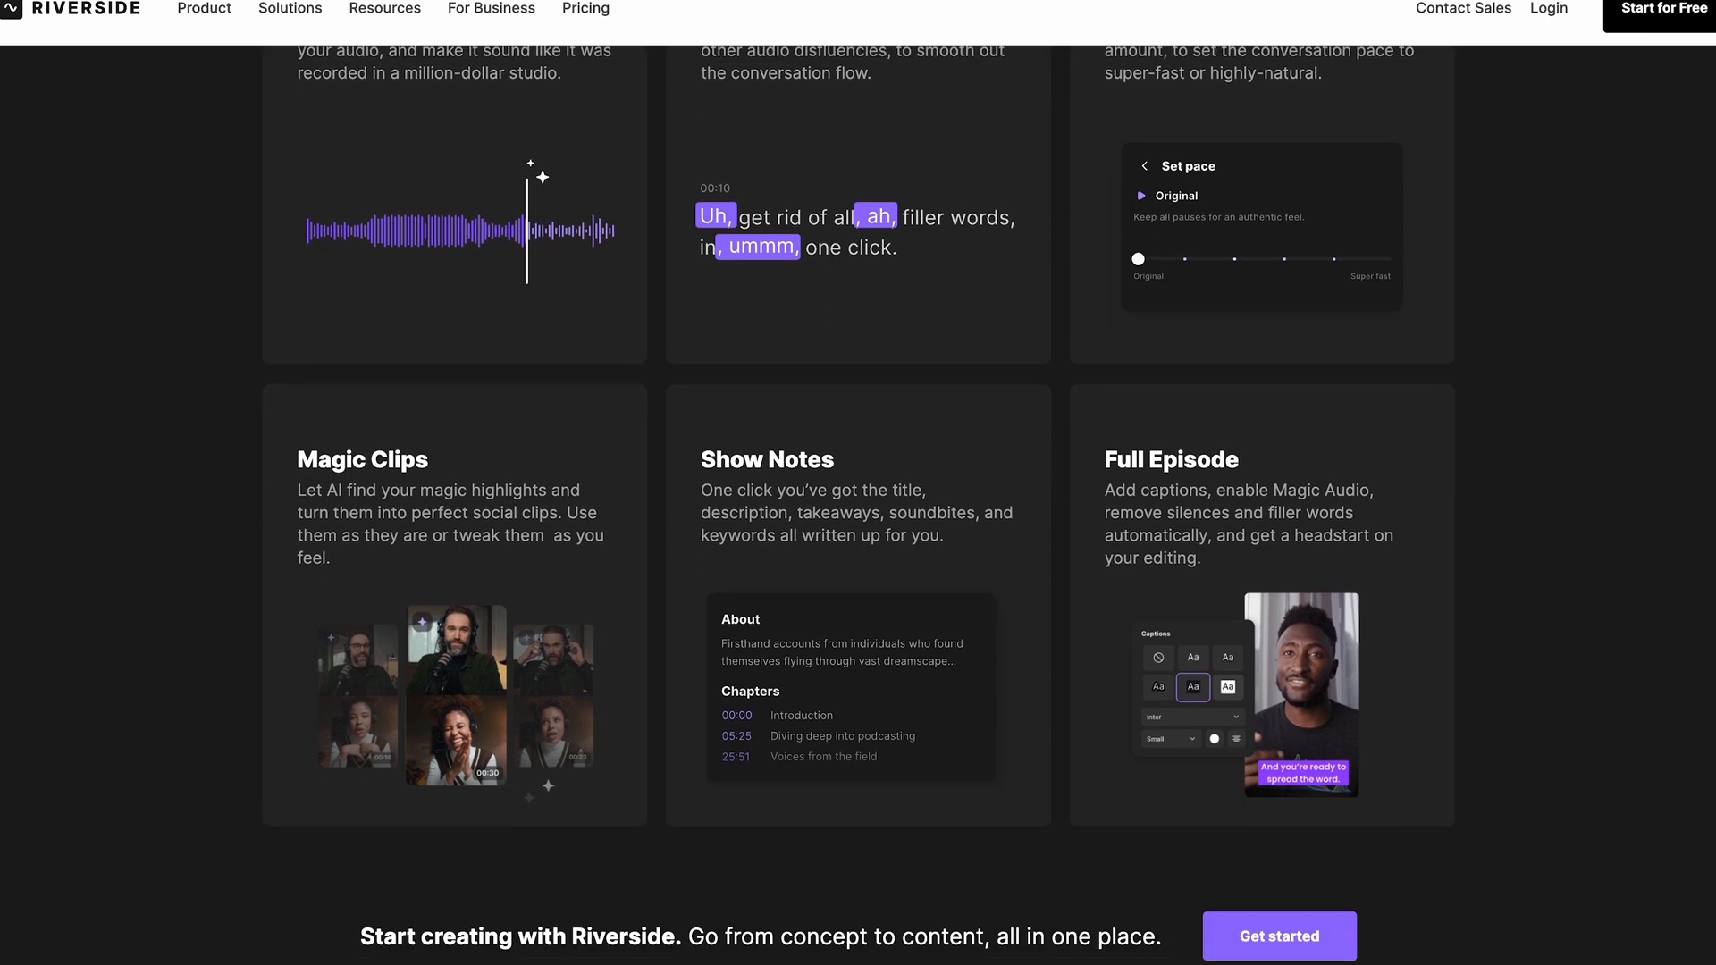
scroll("up", 3)
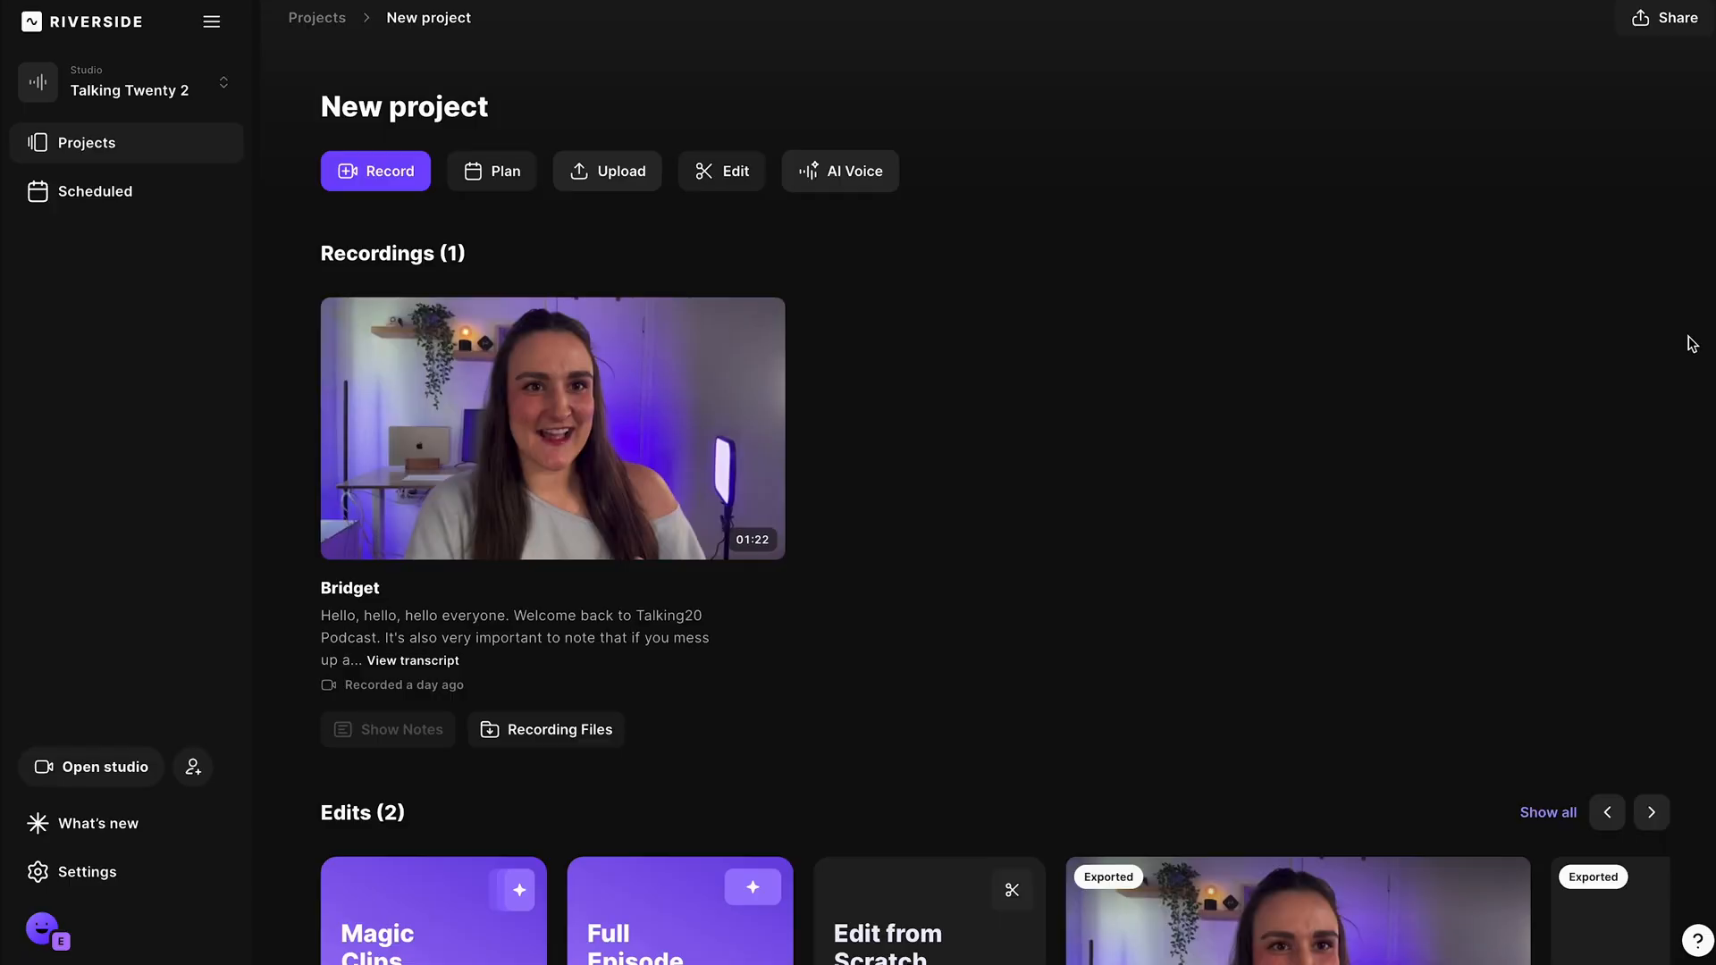
left_click(1673, 18)
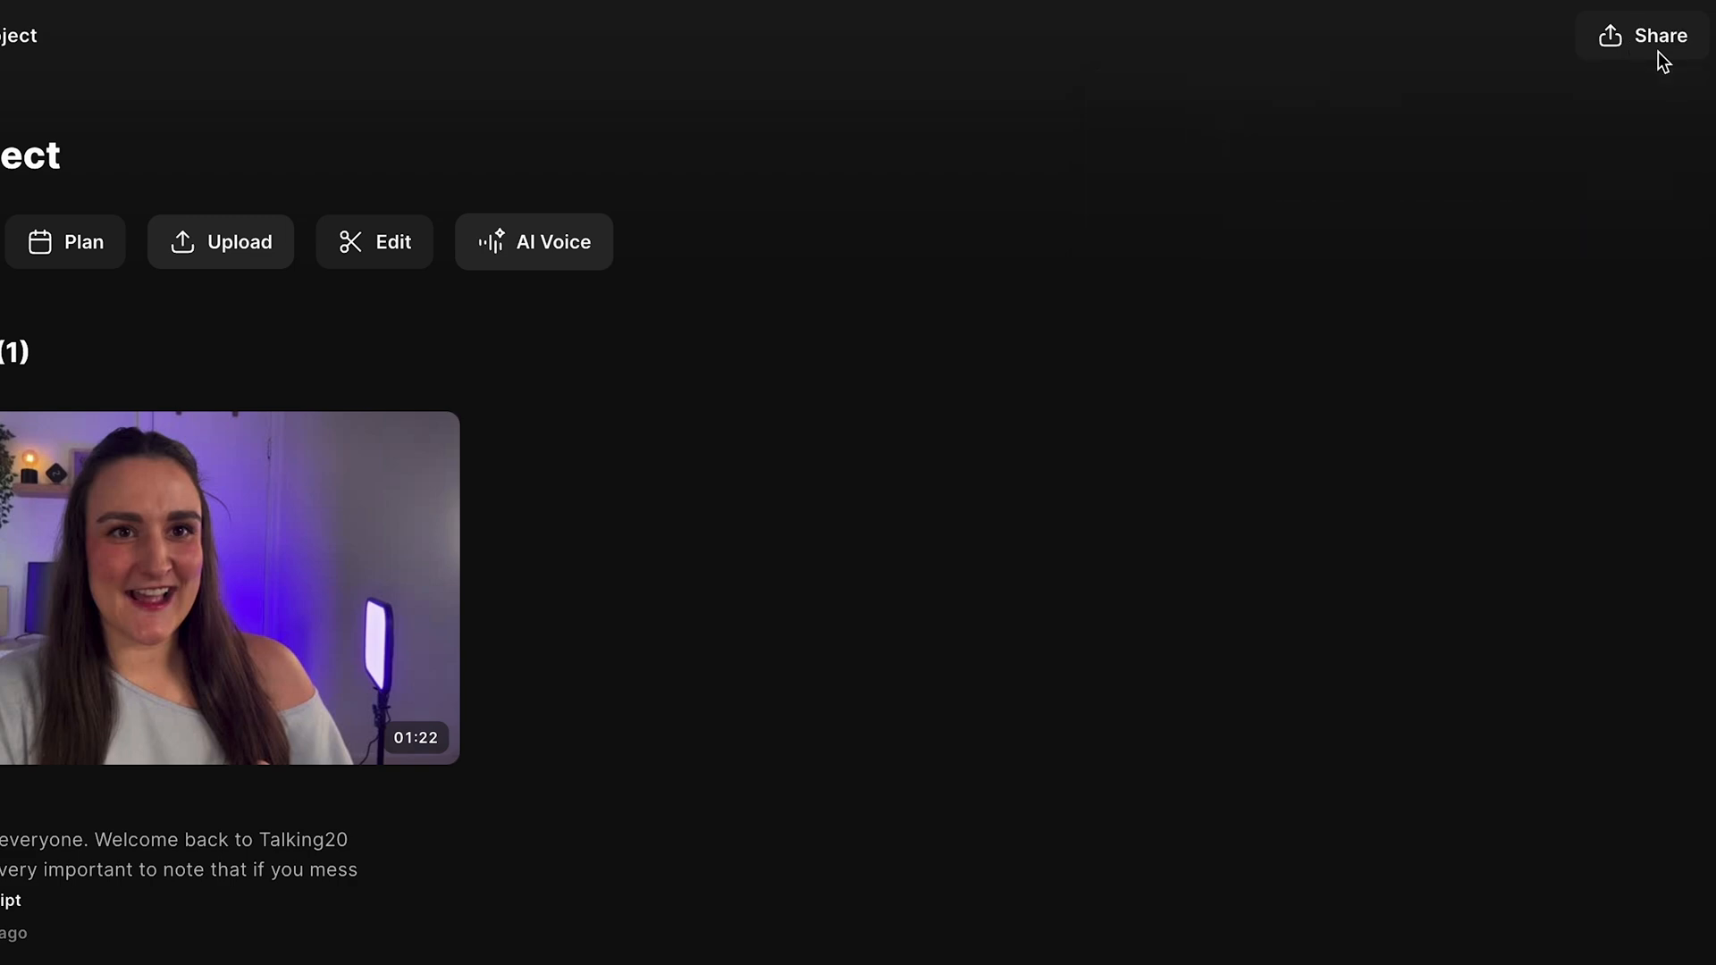
left_click(375, 243)
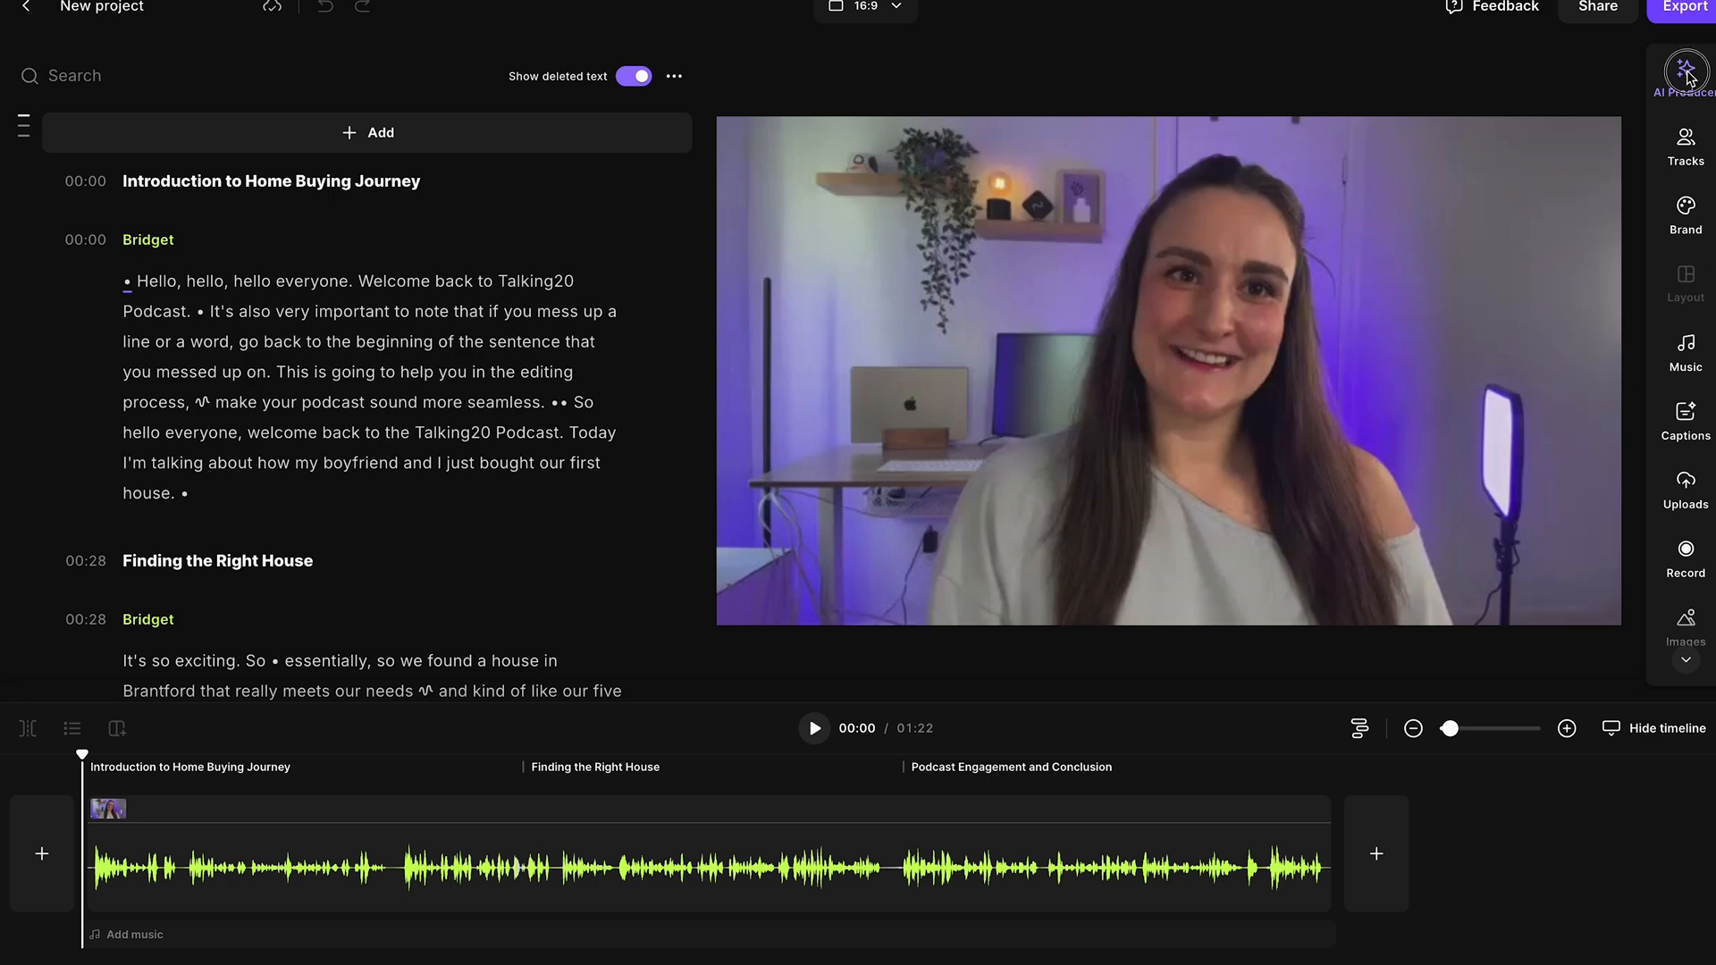
- Delete the Introduction to Home Buying Journey section, trimming the edit to 00:53, and bring up export options
left_click(1685, 66)
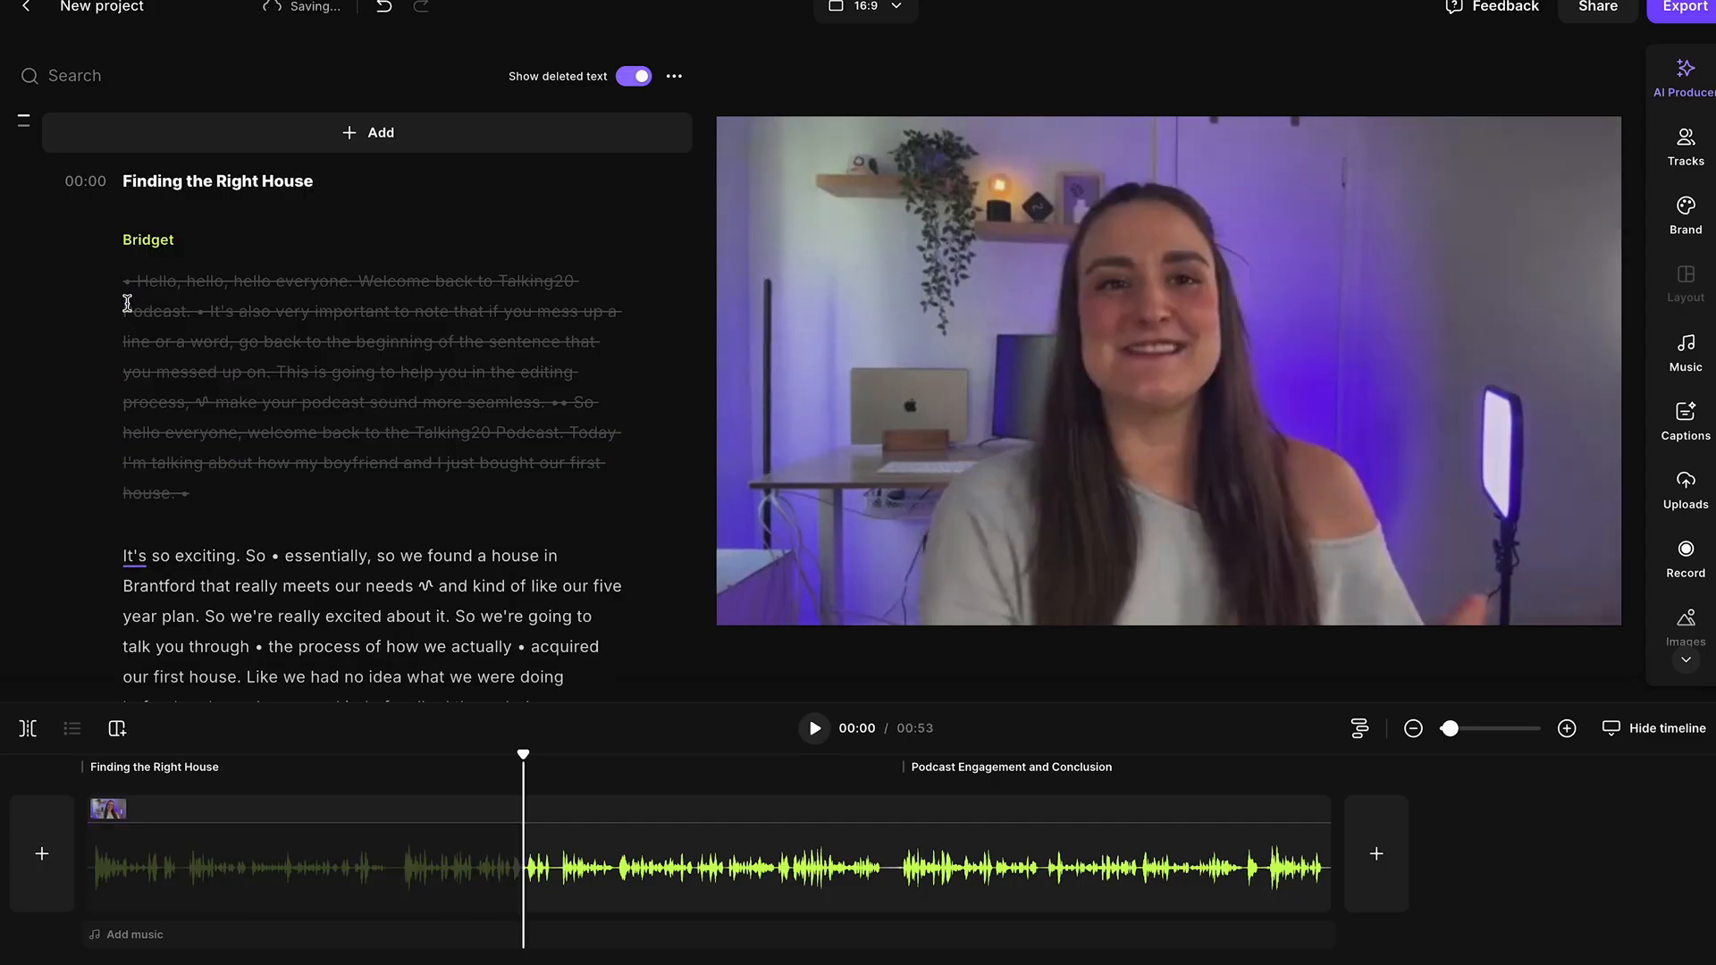
scroll("down", 3)
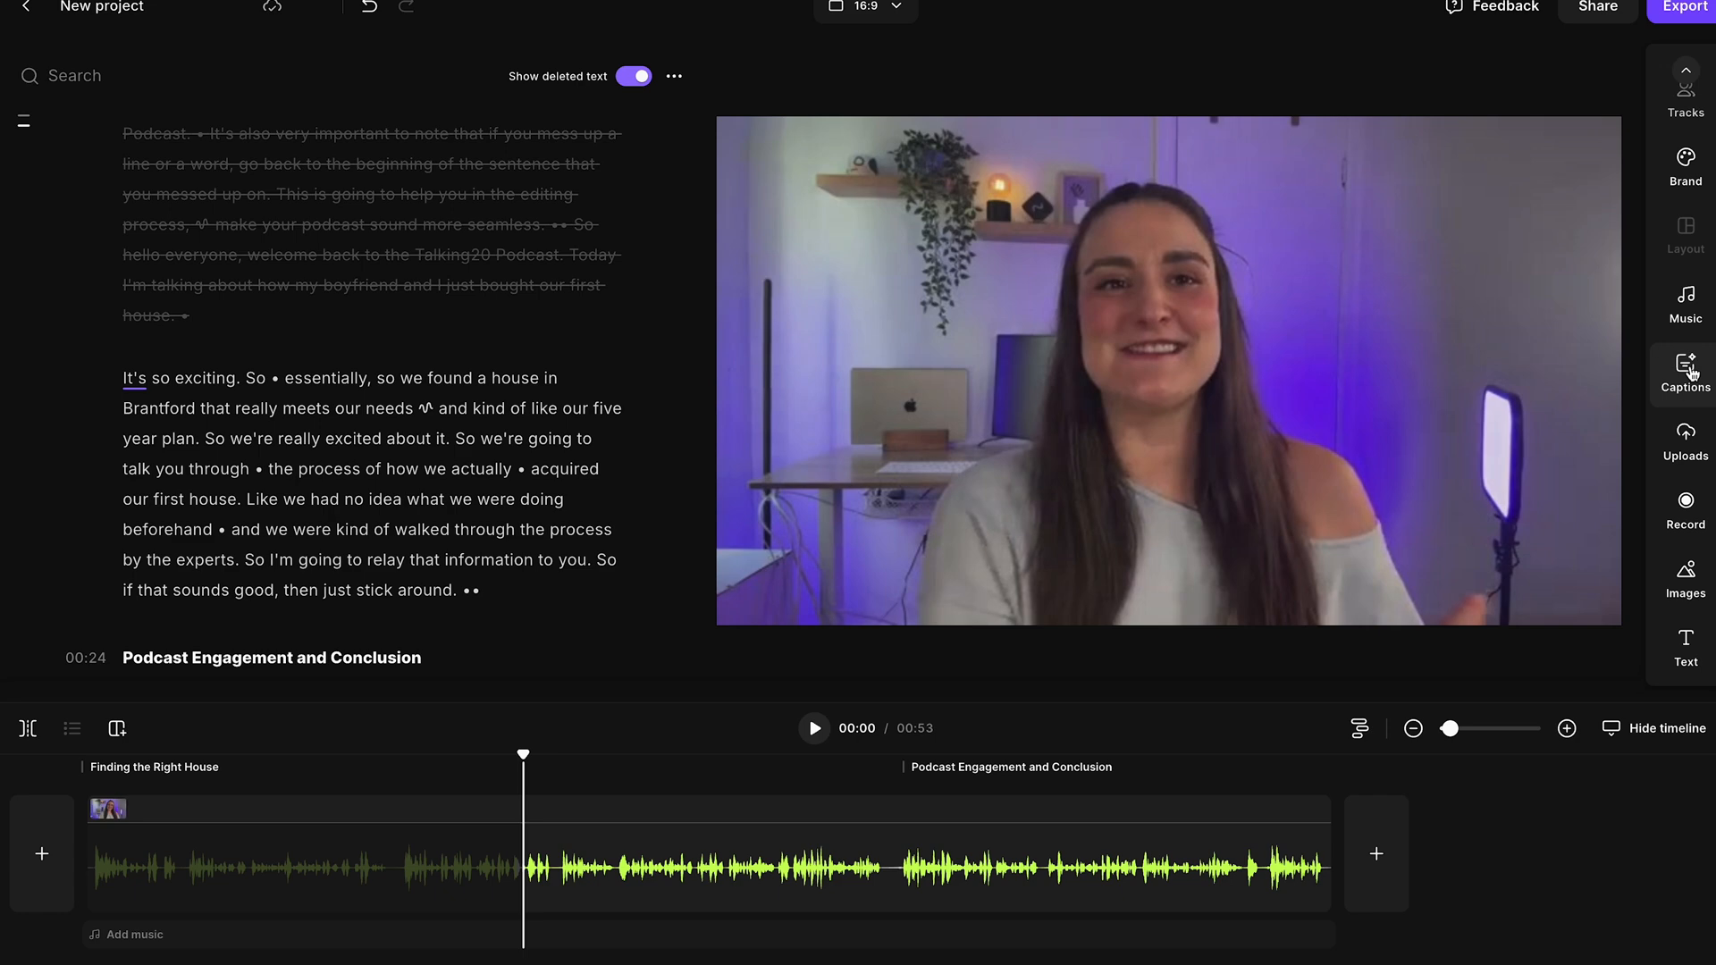
left_click(1686, 368)
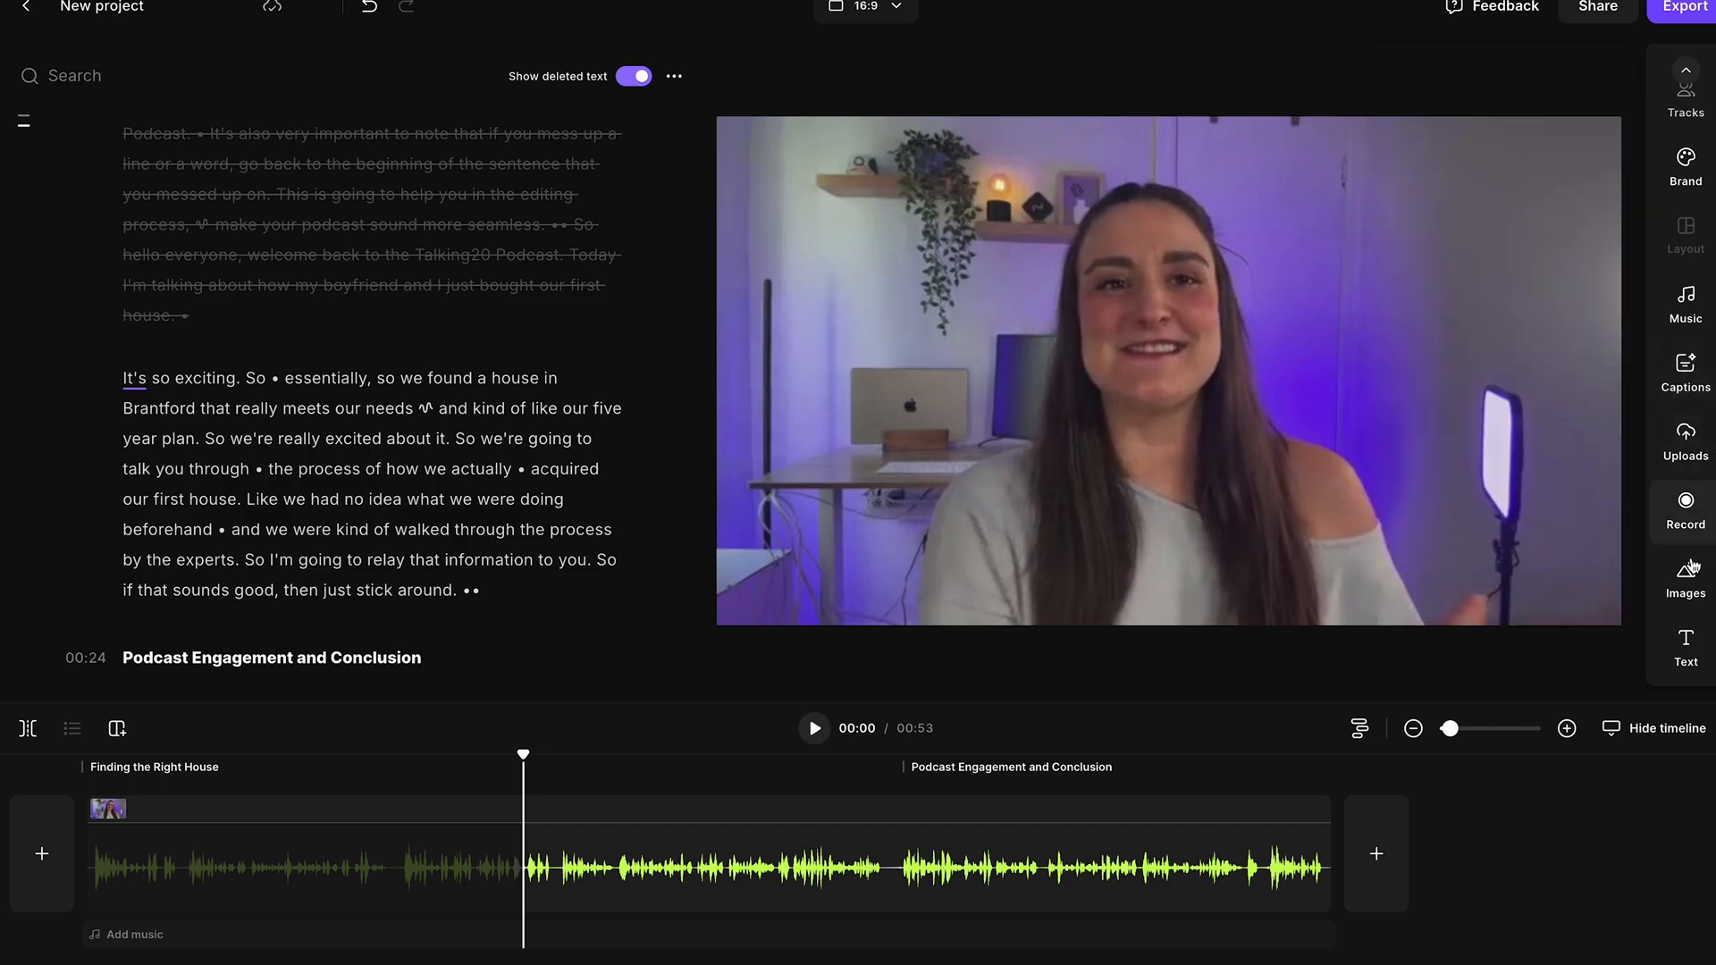
left_click(1692, 3)
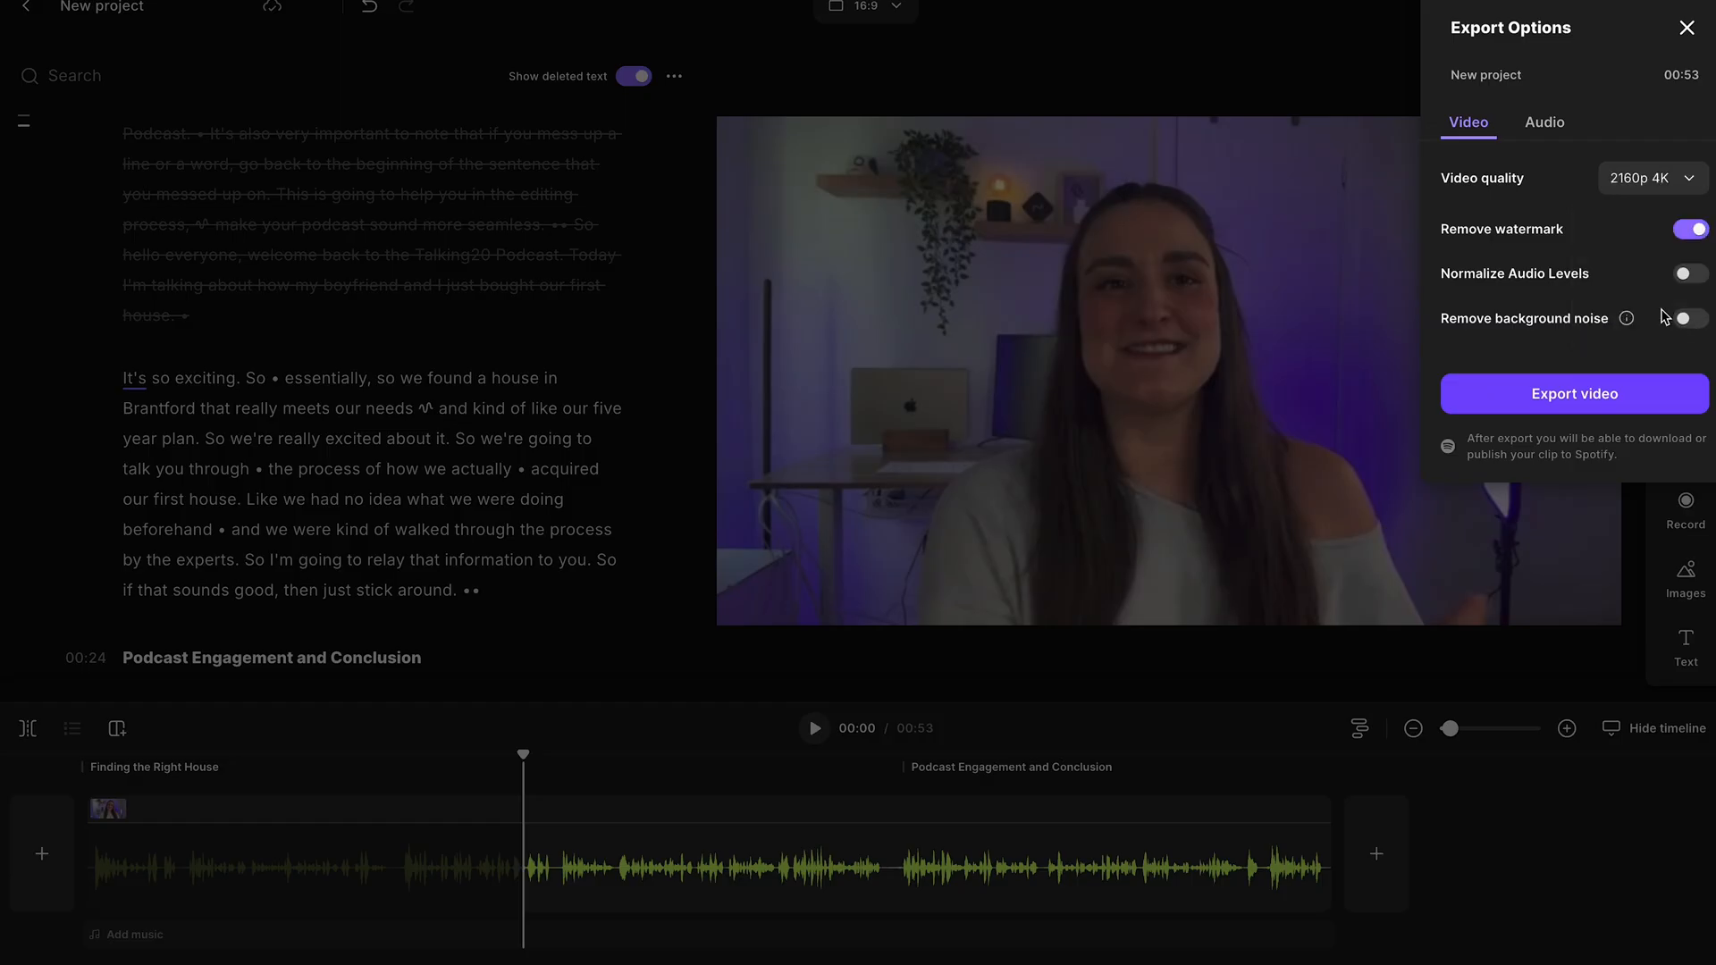
- Export the edit as 'Bridget | Nov 27, 2024 002' and download its 29.2 MB MP4 to Downloads
left_click(1573, 393)
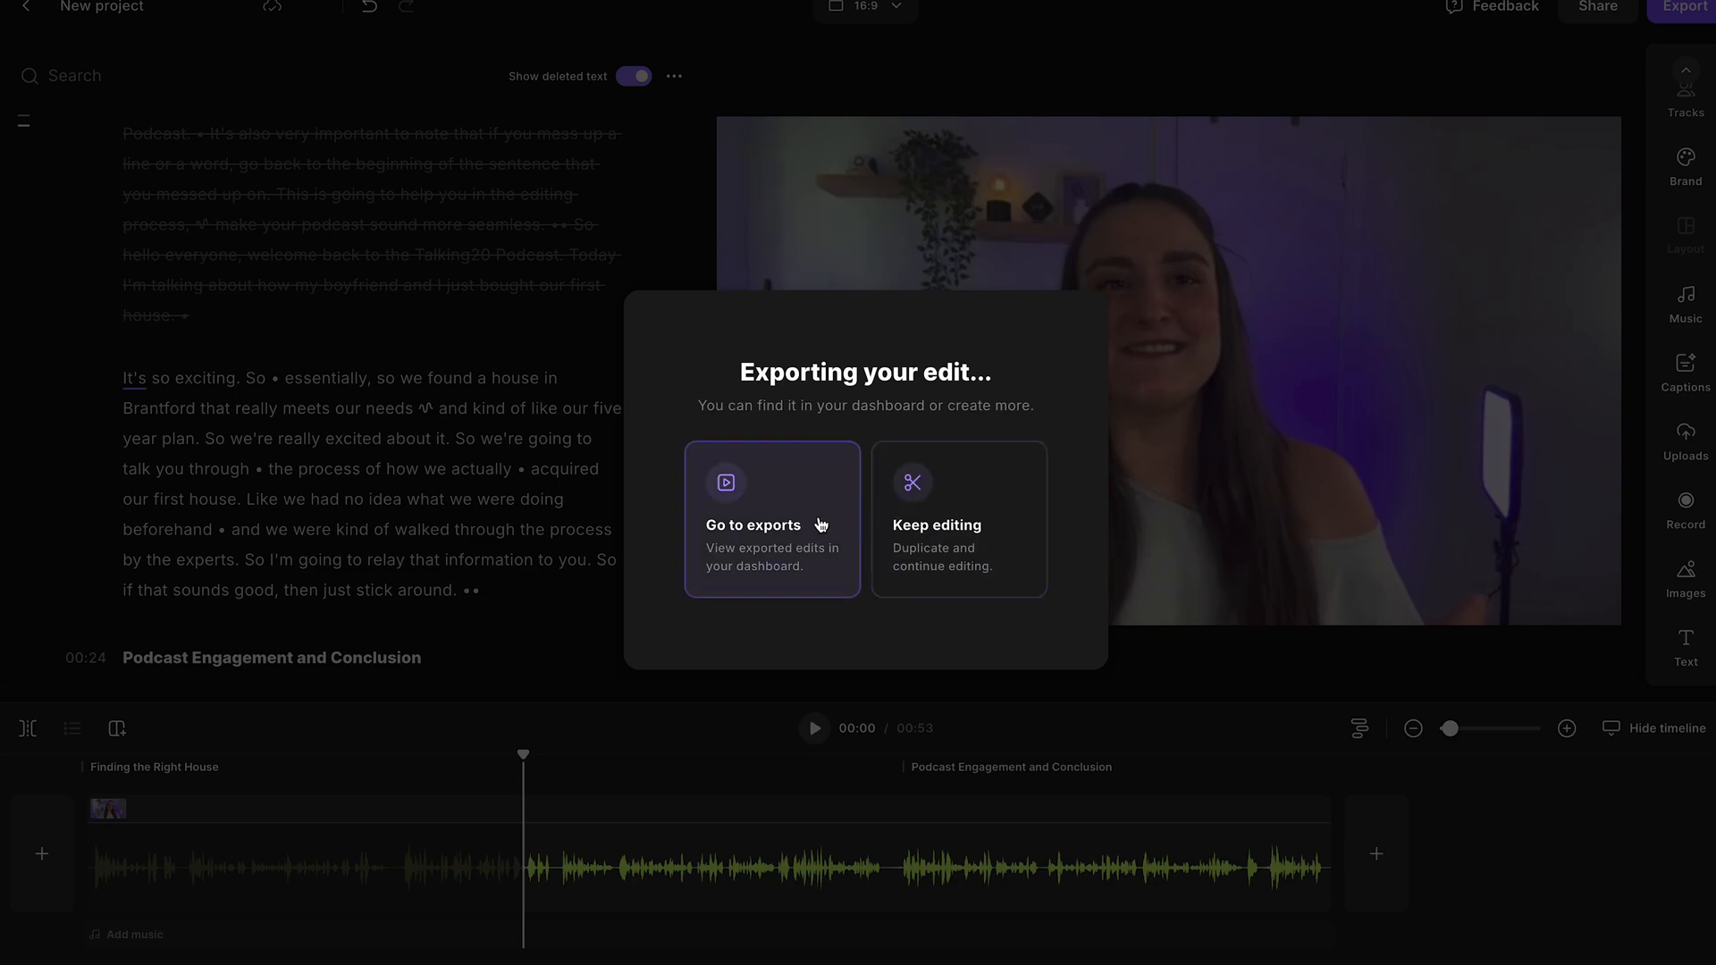
left_click(772, 519)
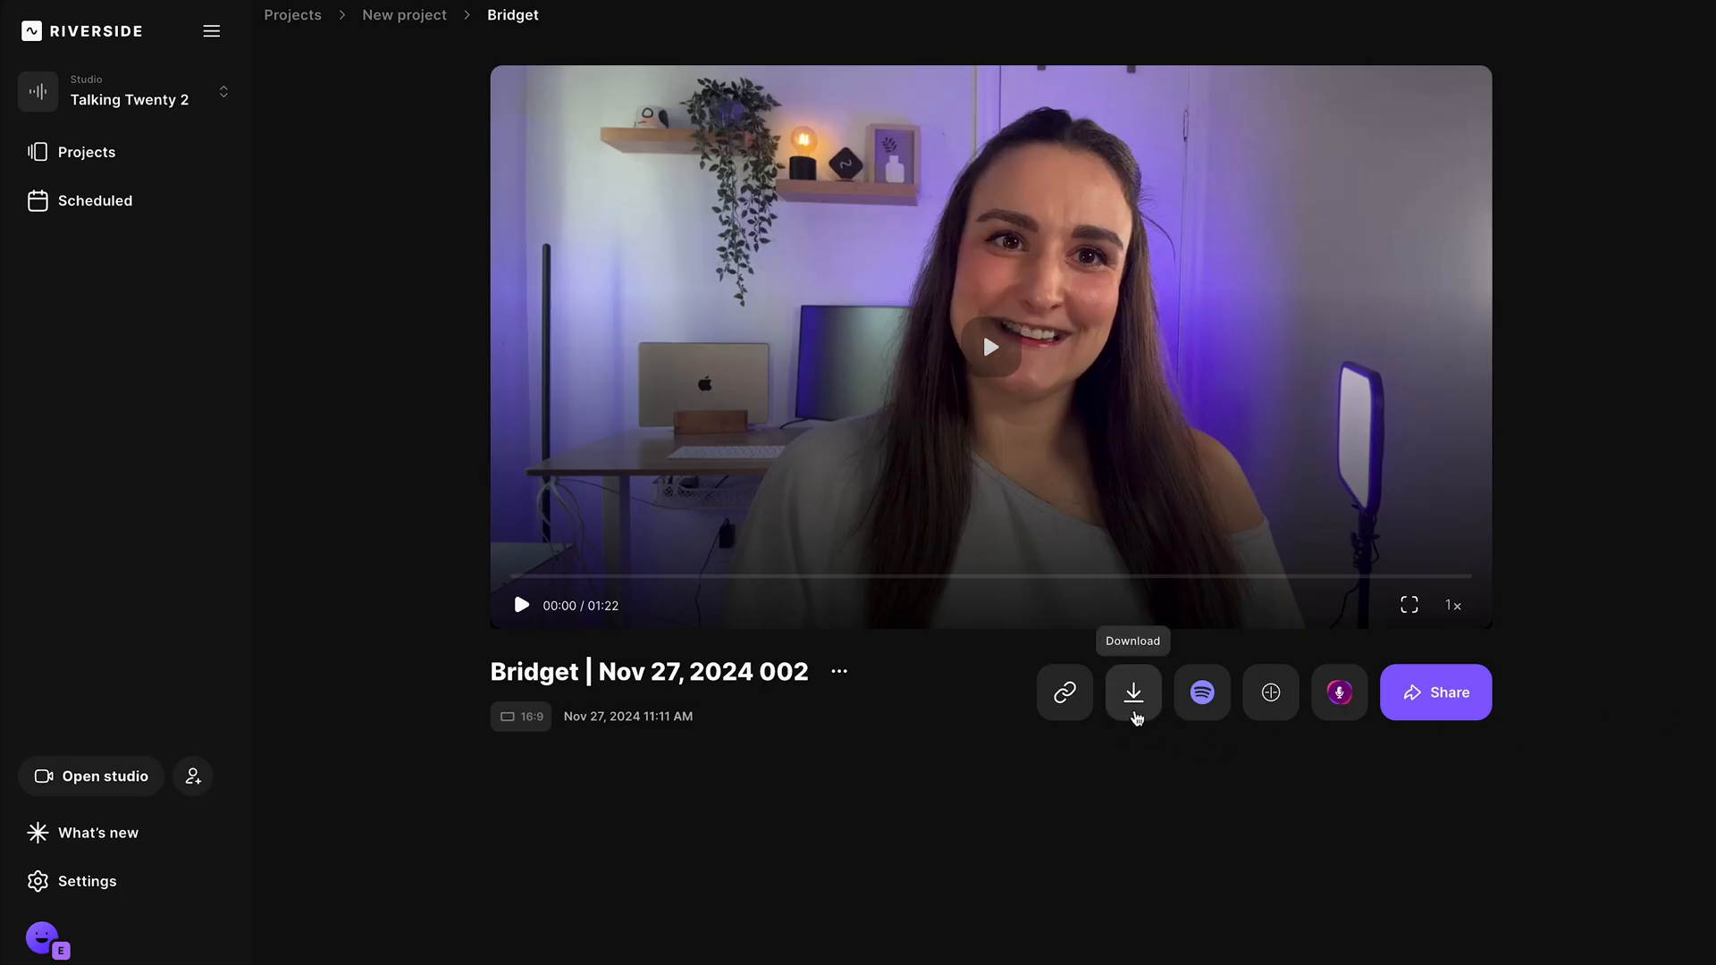
left_click(1133, 693)
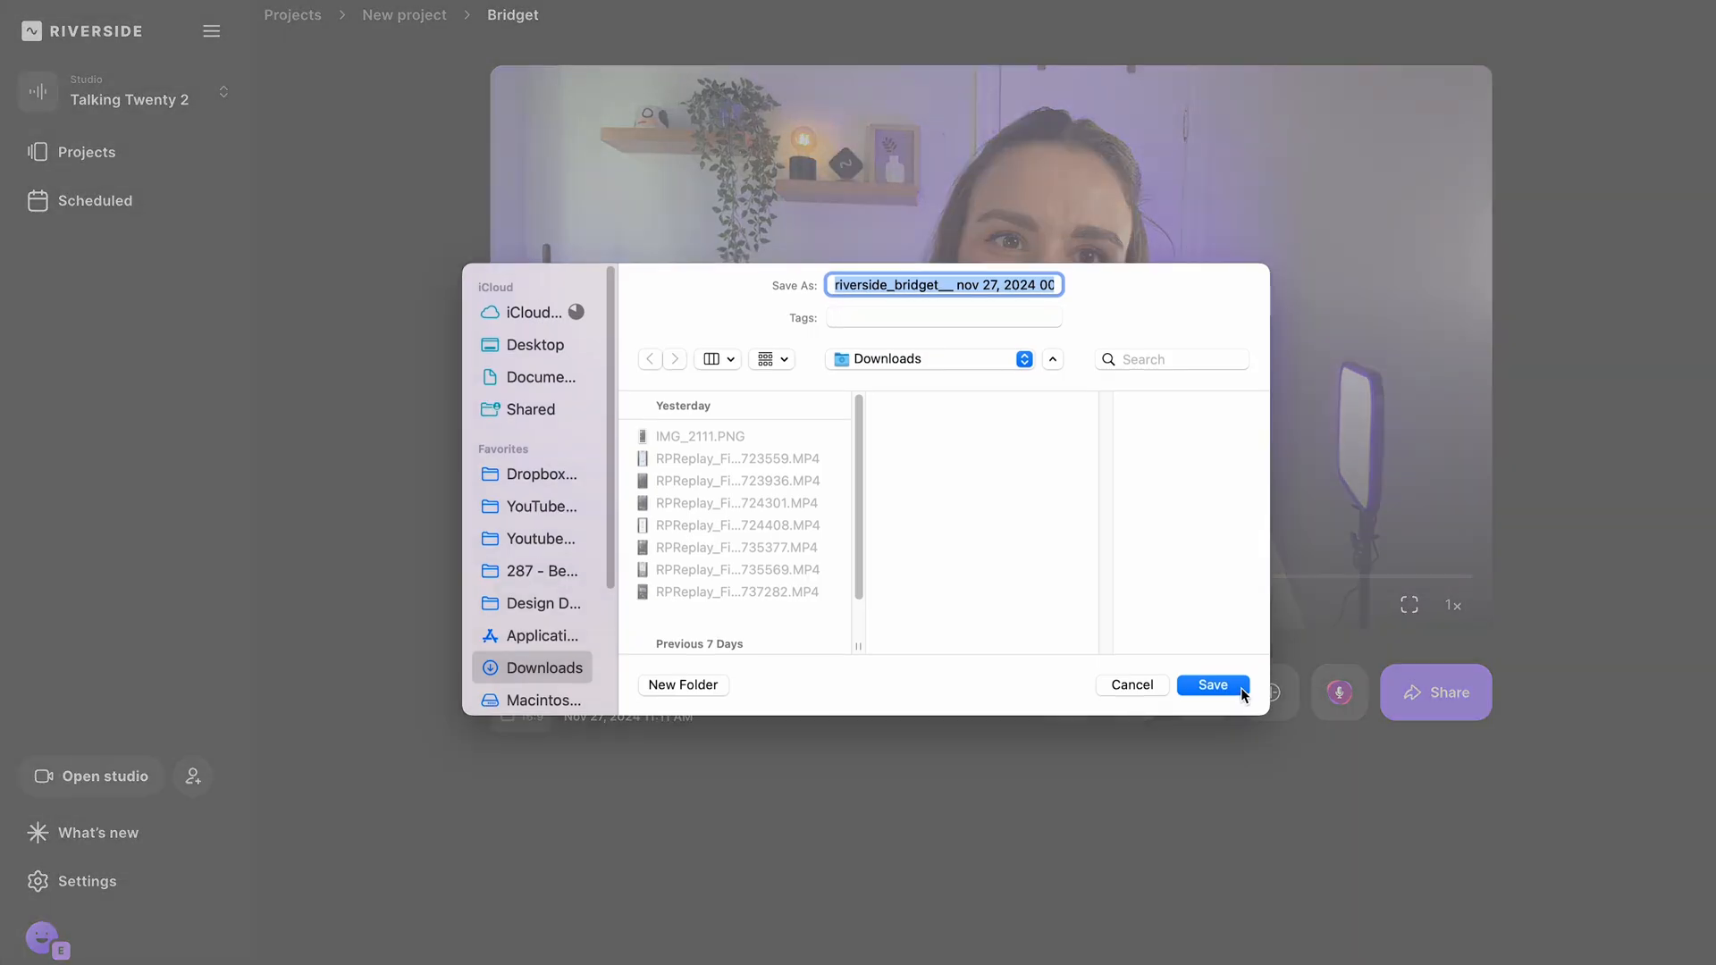
left_click(1211, 686)
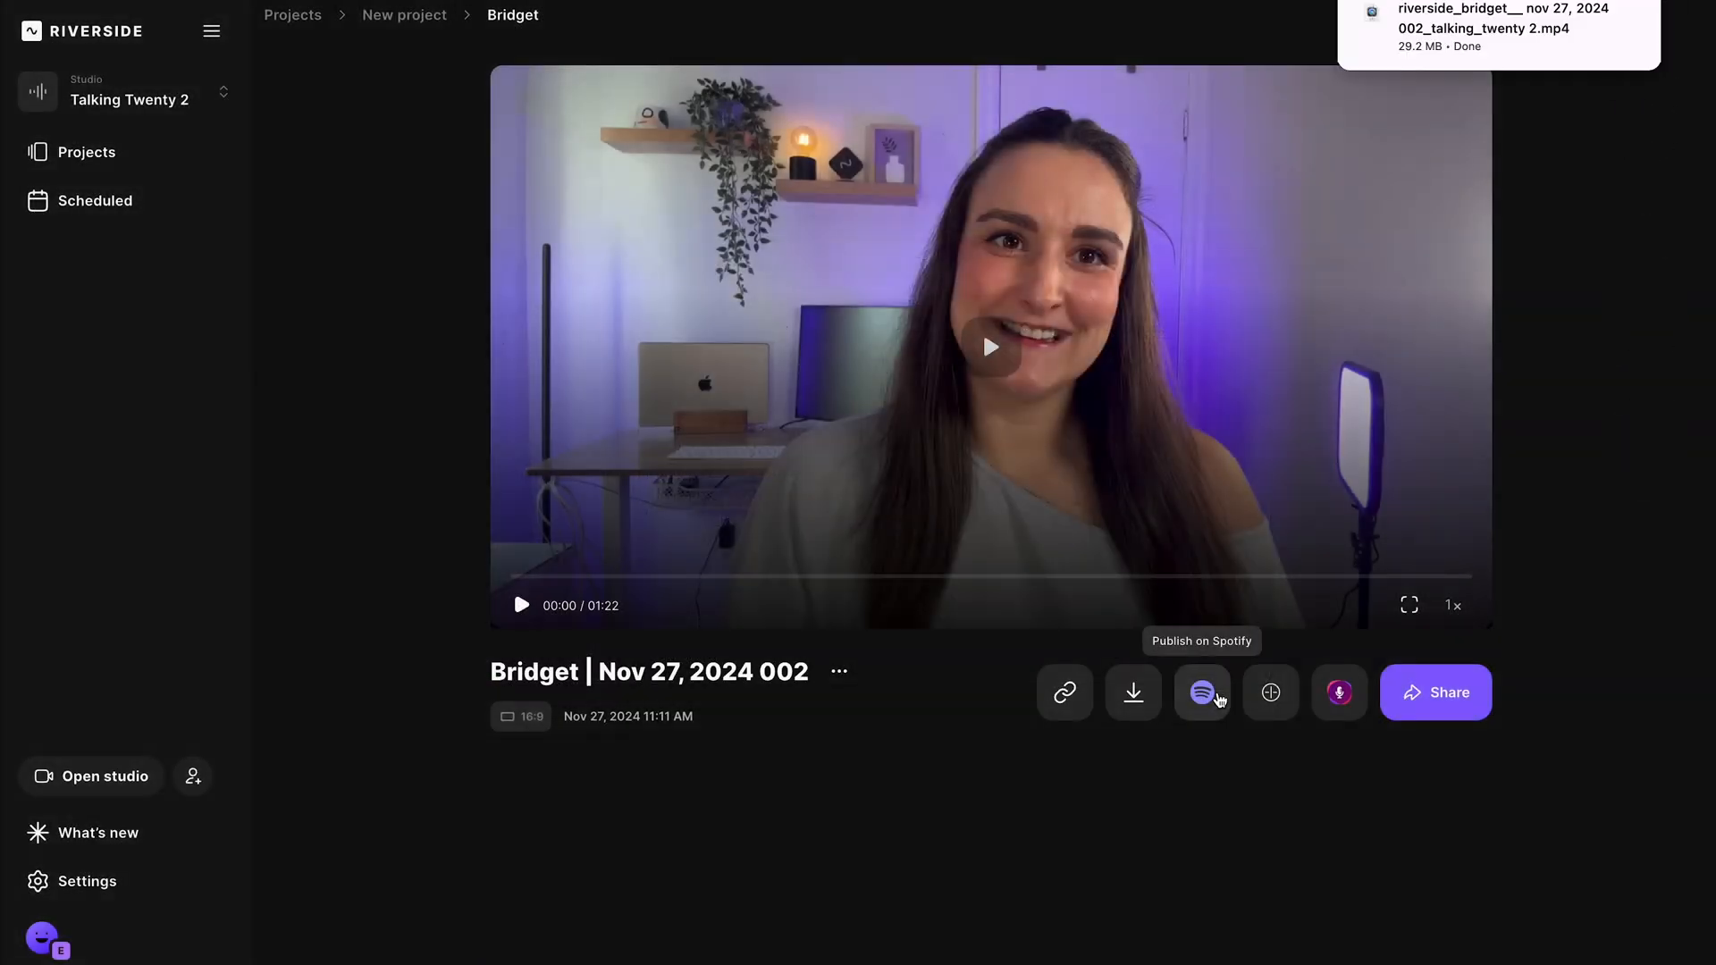